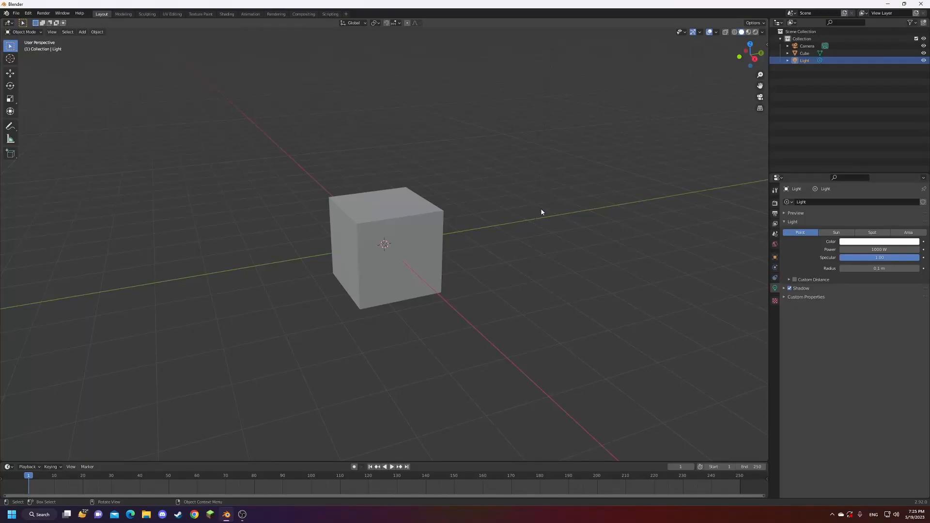
{"action": "mouse_move", "coordinate": [524, 261]}
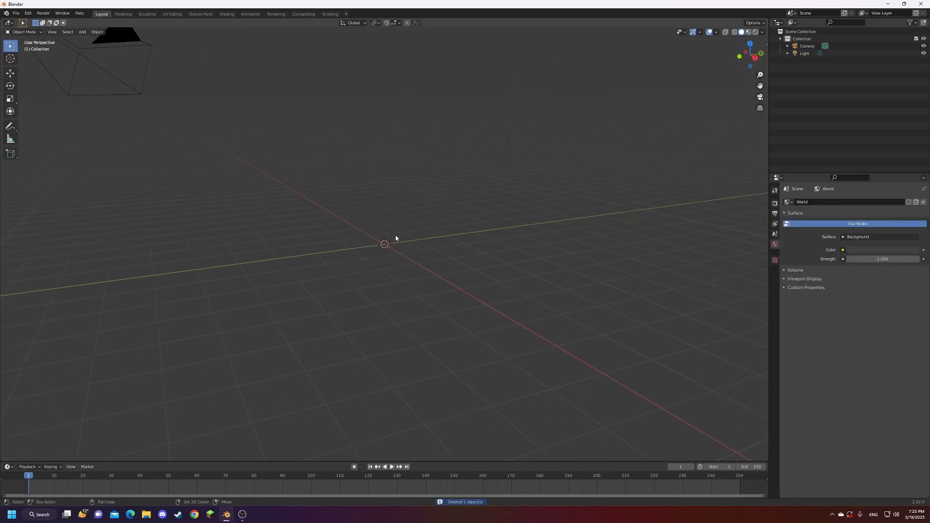
Add a Mesh > Cylinder to the emptied scene and apply its location transform
{"action": "left_click", "coordinate": [81, 31]}
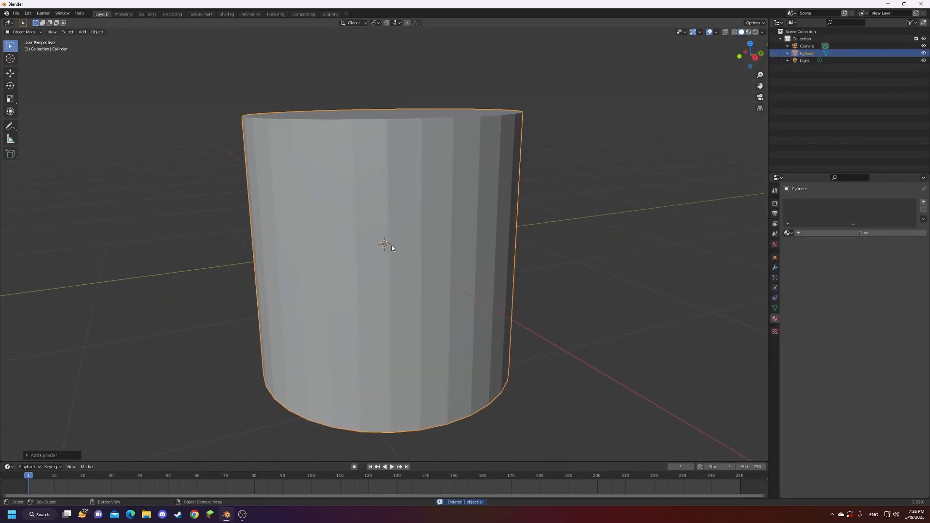
{"action": "key", "text": "s"}
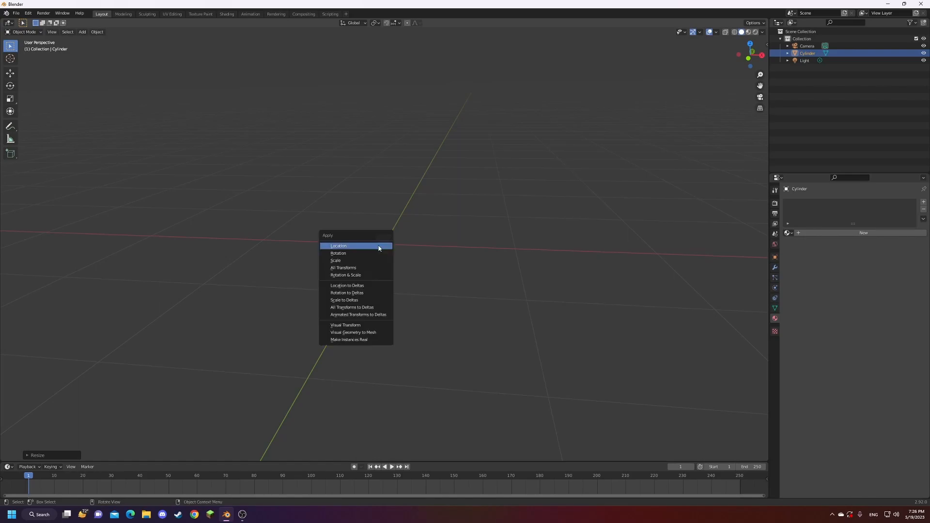
{"action": "left_click", "coordinate": [338, 245]}
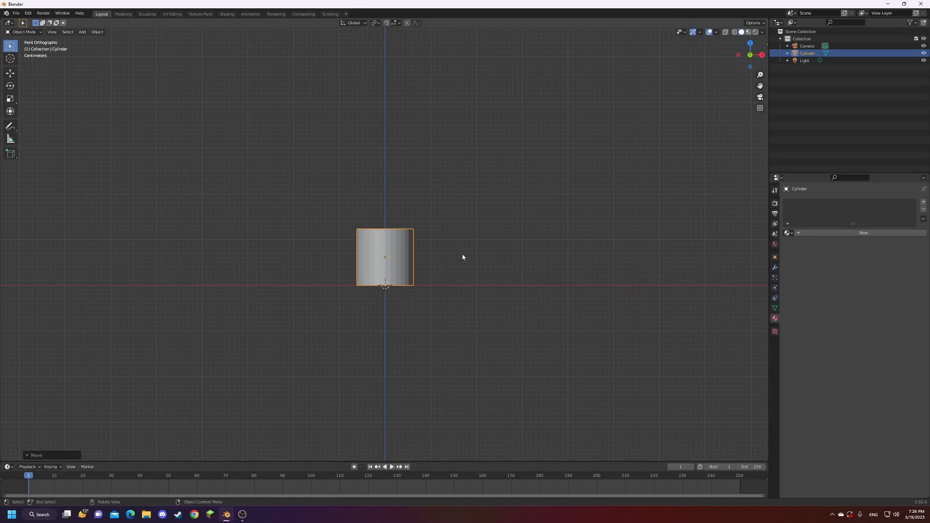
Stretch the cylinder along Z into a tall thin rod and move it up so its base rests at the origin
{"action": "key", "text": "s"}
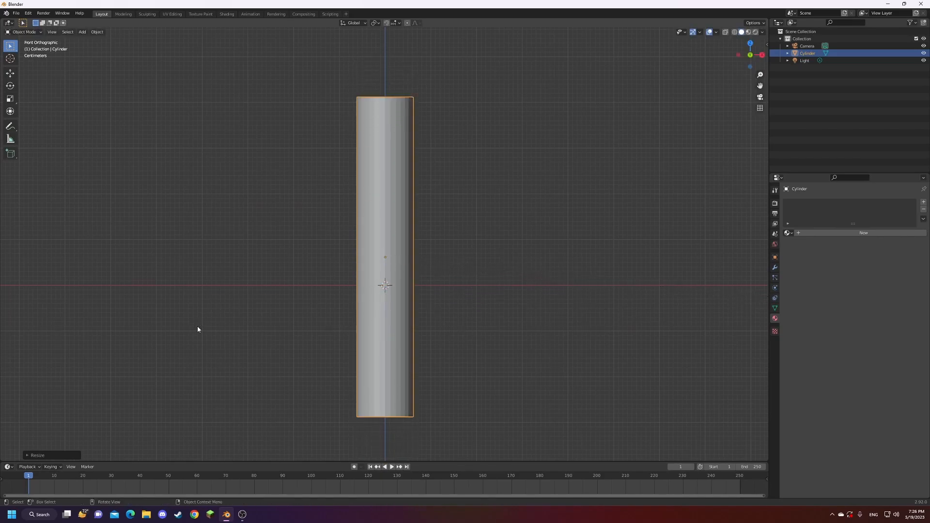
{"action": "left_click_drag", "start_coordinate": [384, 284], "coordinate": [424, 261]}
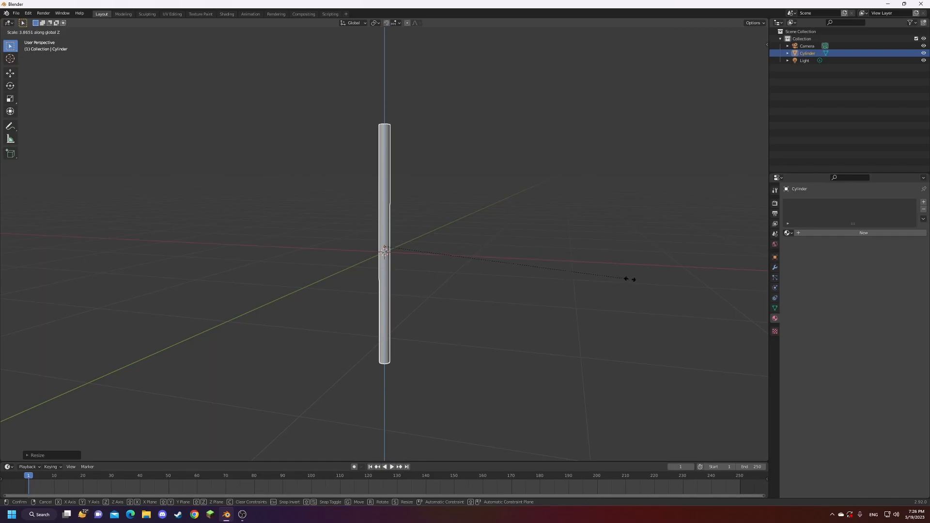
{"action": "left_click", "coordinate": [384, 297]}
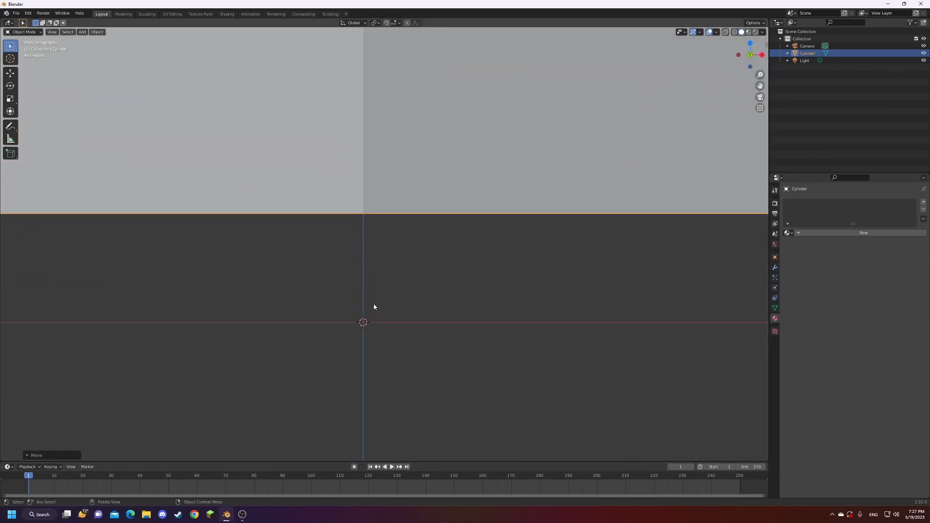
{"action": "key", "text": "g"}
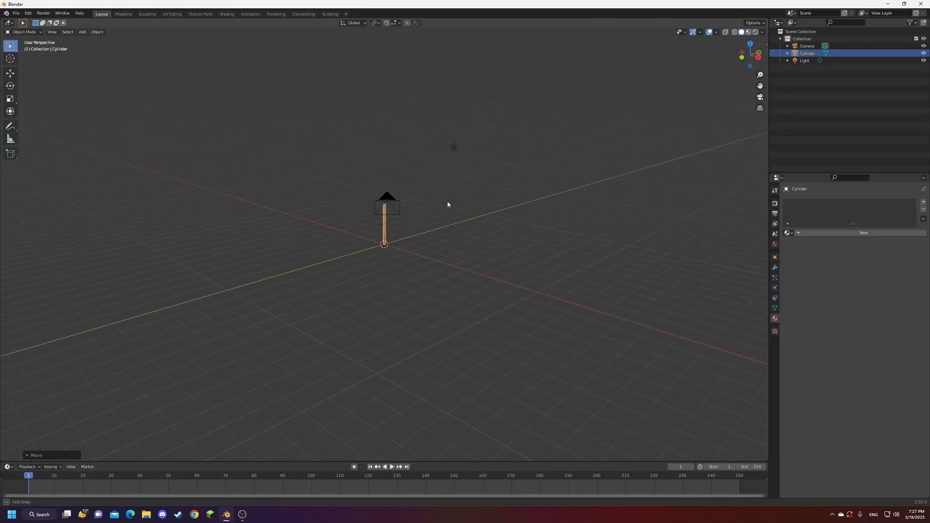
{"action": "key", "text": "Tab"}
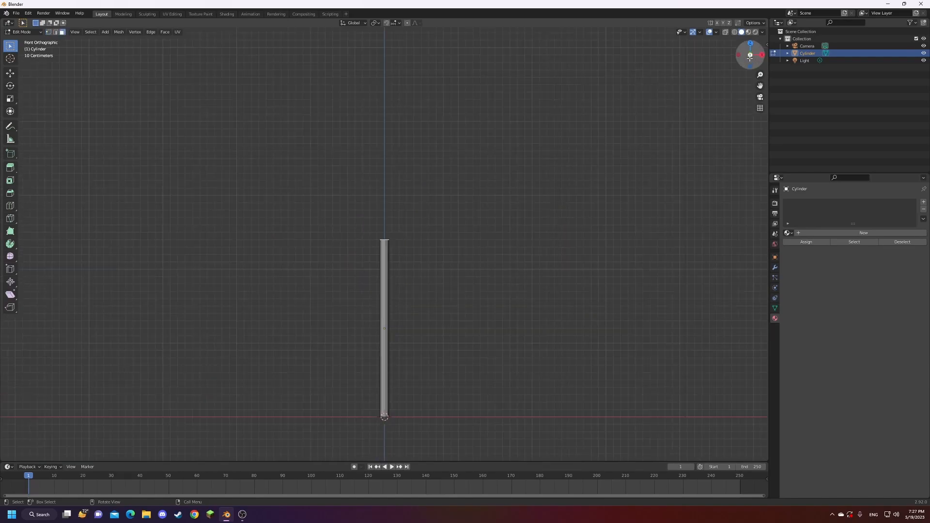
Extrude the rod's top loop upward and along X into a zigzag with two angled bends
{"action": "key", "text": "g"}
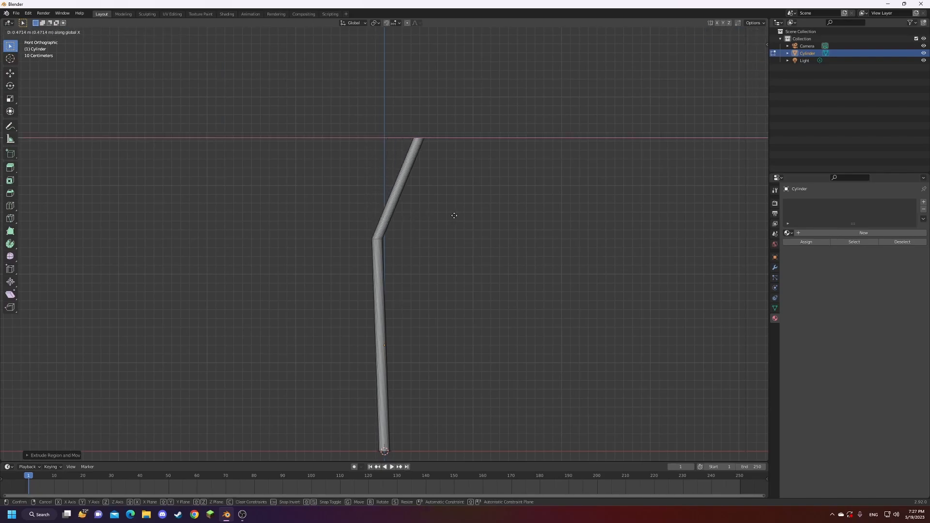
{"action": "mouse_move", "coordinate": [485, 218]}
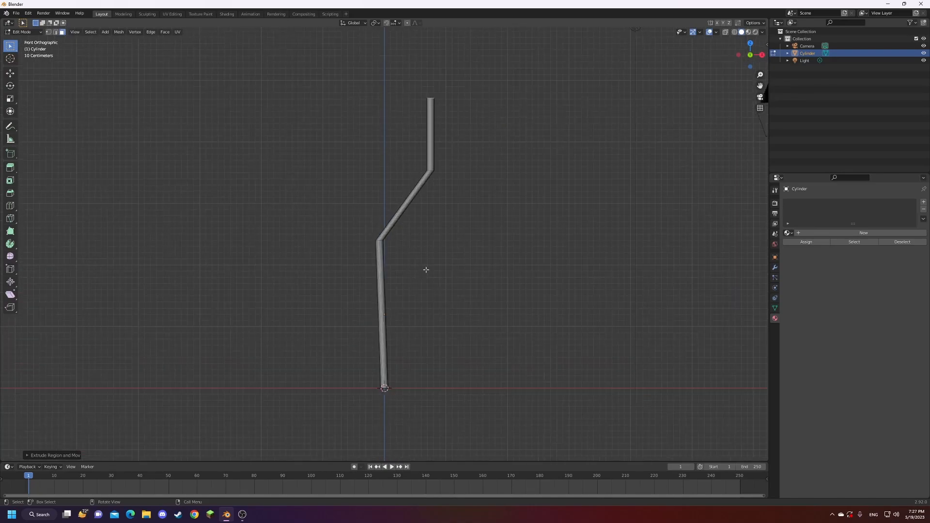
{"action": "key", "text": "Tab"}
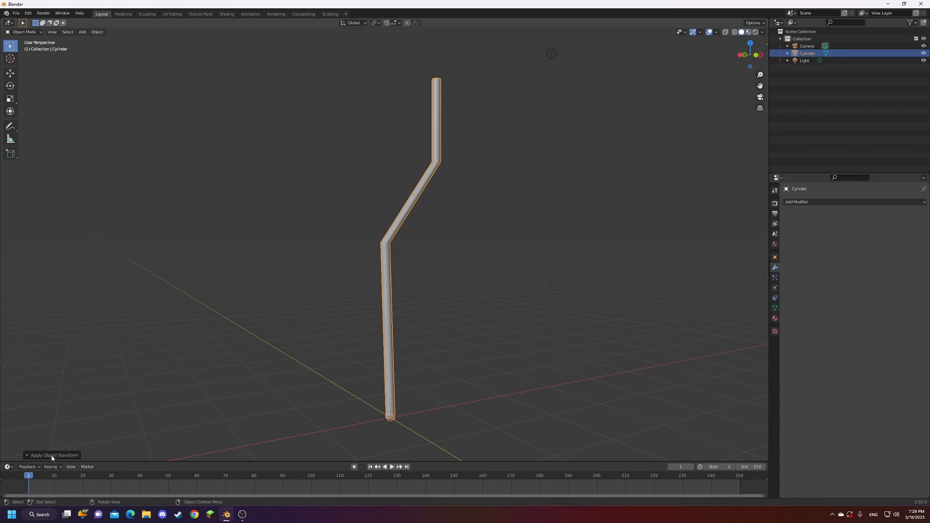
Bevel the limb's two bend edge loops with several segments so the corners become smooth curves
{"action": "left_click", "coordinate": [382, 253]}
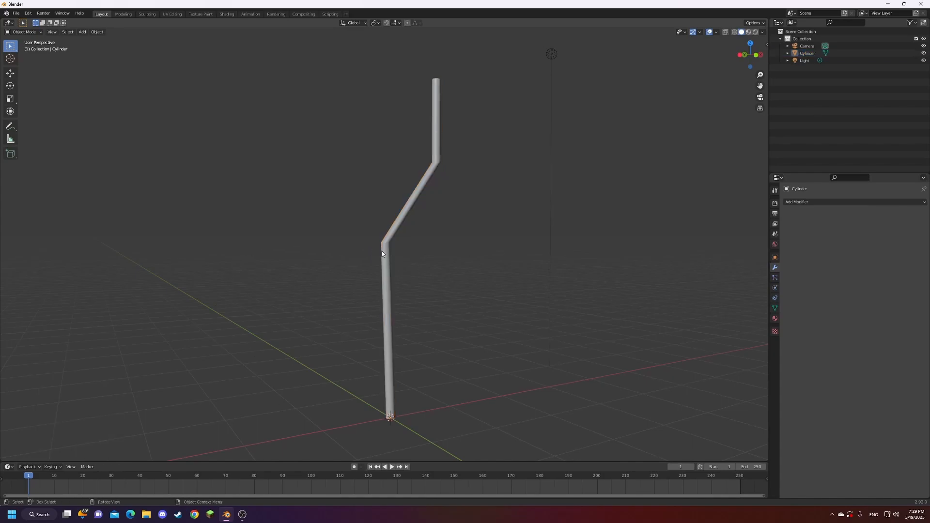
{"action": "key", "text": "Tab"}
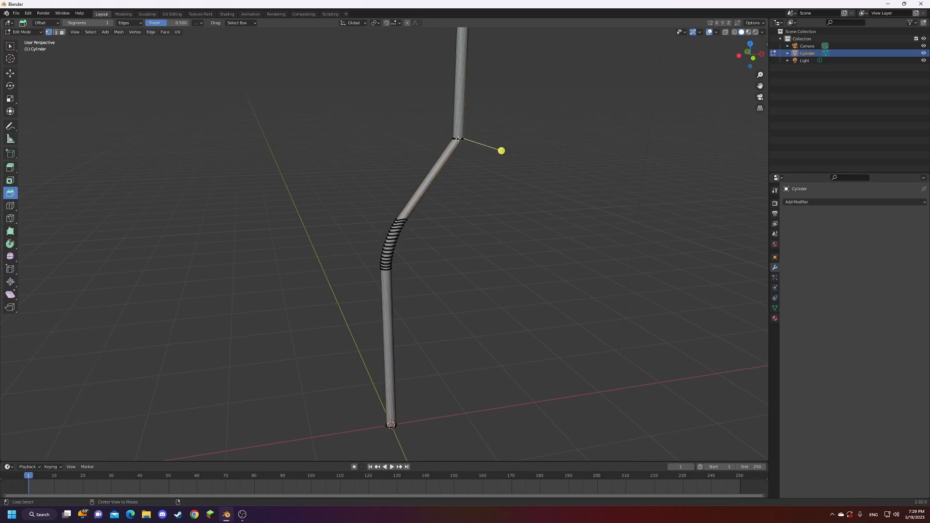
{"action": "scroll", "scroll_direction": "up", "scroll_amount": 3}
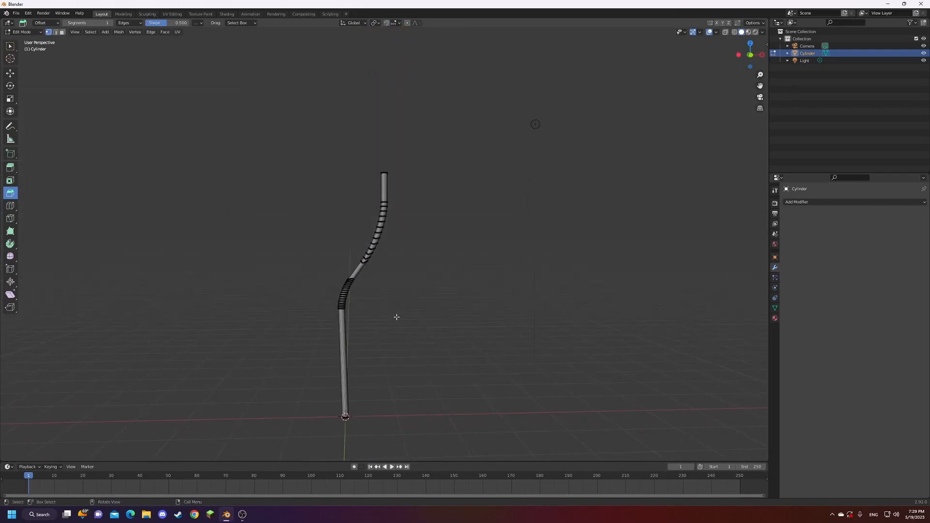
{"action": "key", "text": "Tab"}
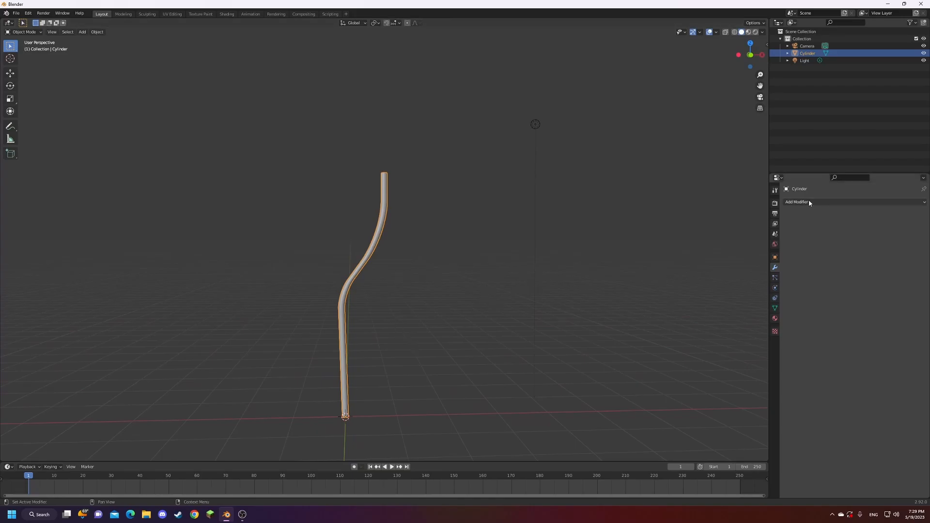
Add a Mirror modifier on the Z axis to double the limb into a full bow, then apply it
{"action": "left_click", "coordinate": [797, 202]}
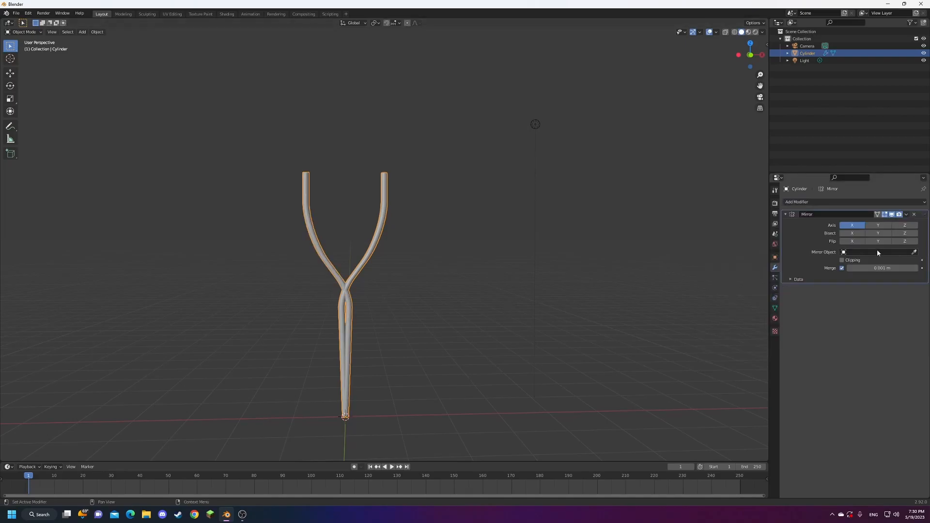
{"action": "left_click", "coordinate": [905, 224]}
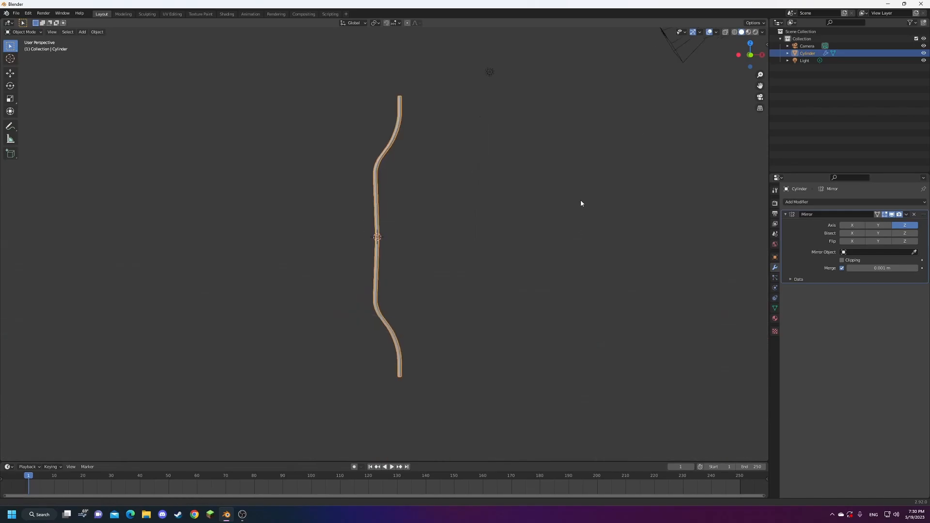
{"action": "left_click", "coordinate": [907, 214]}
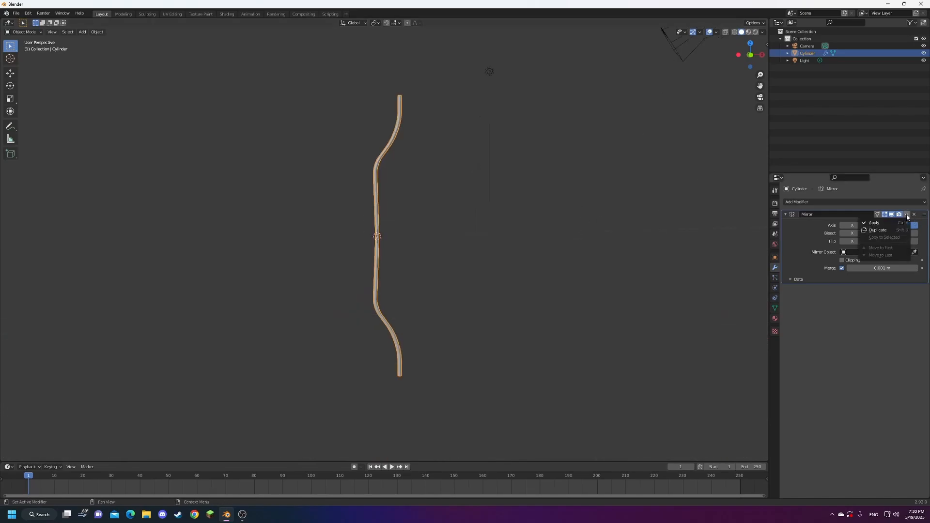
{"action": "left_click", "coordinate": [873, 223]}
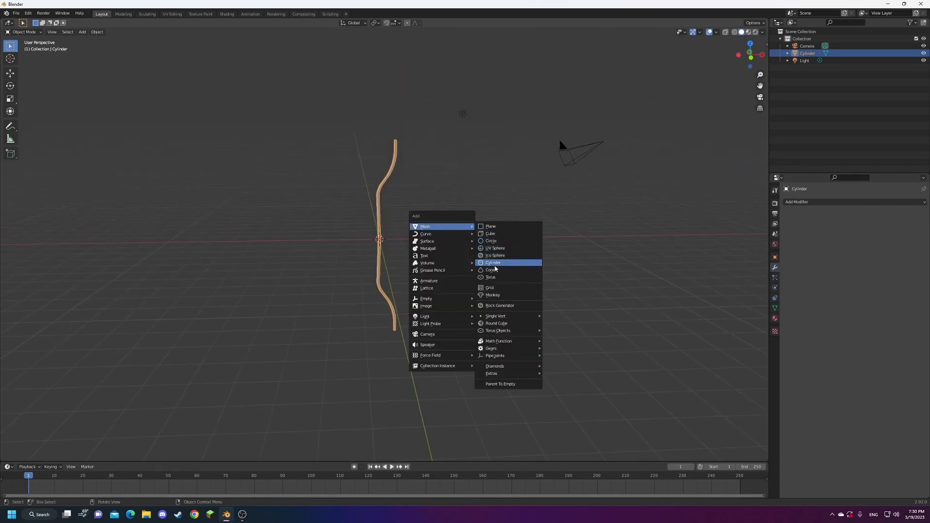
Add a second cylinder beside the bow and scale it into a thin straight string stretched along Z
{"action": "left_click", "coordinate": [493, 262]}
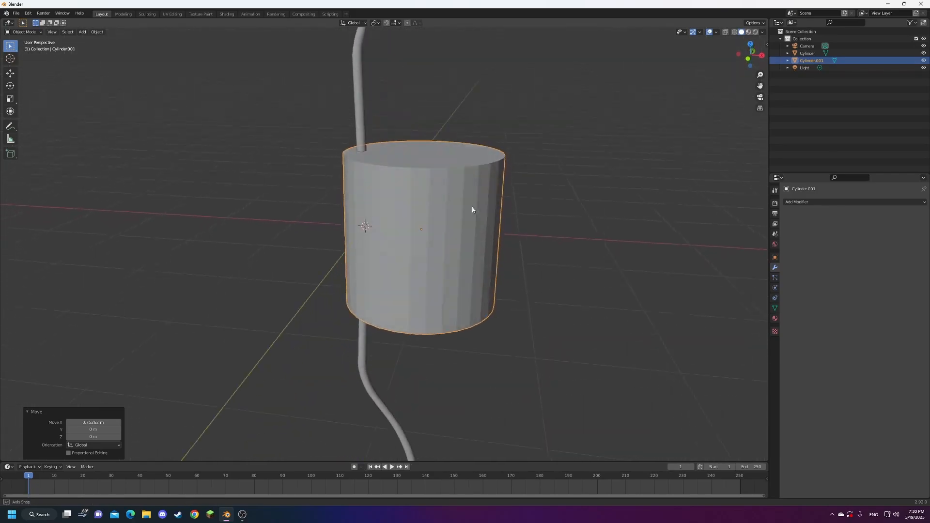
{"action": "key", "text": "s"}
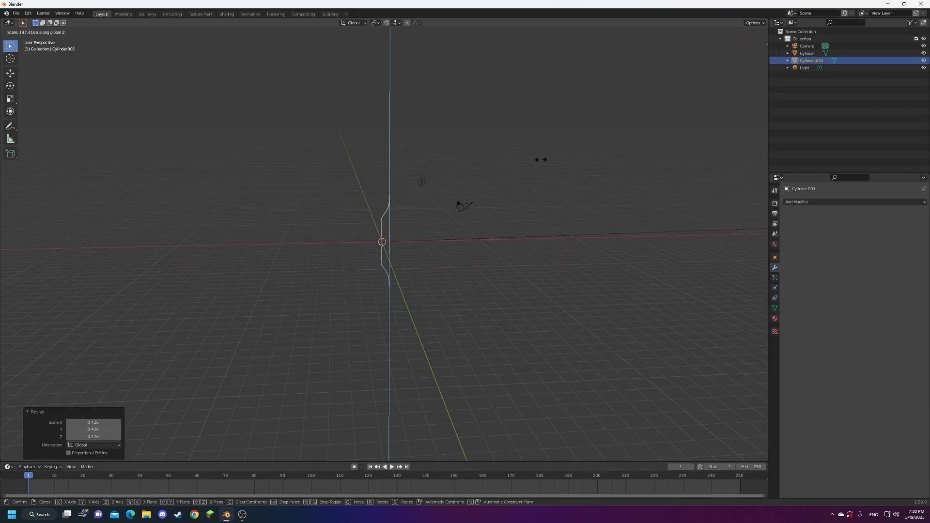
{"action": "mouse_move", "coordinate": [531, 49]}
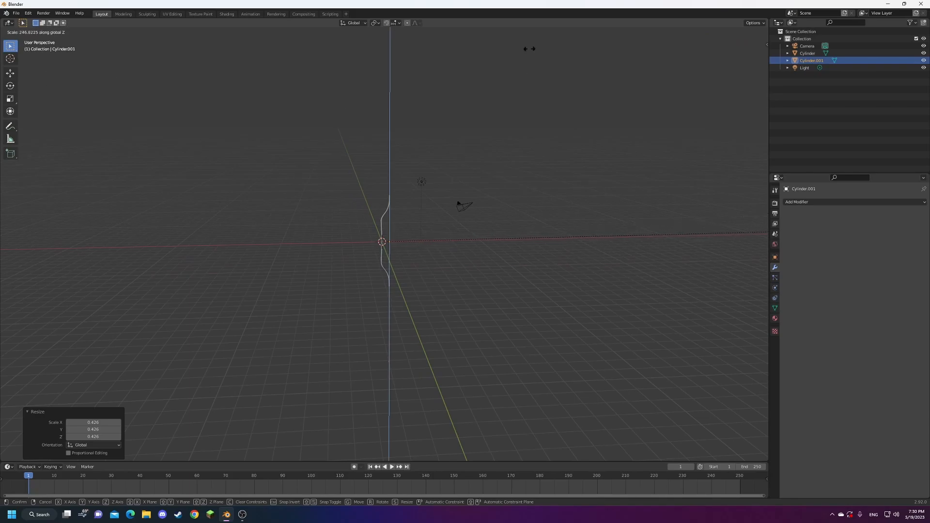
{"action": "mouse_move", "coordinate": [632, 158]}
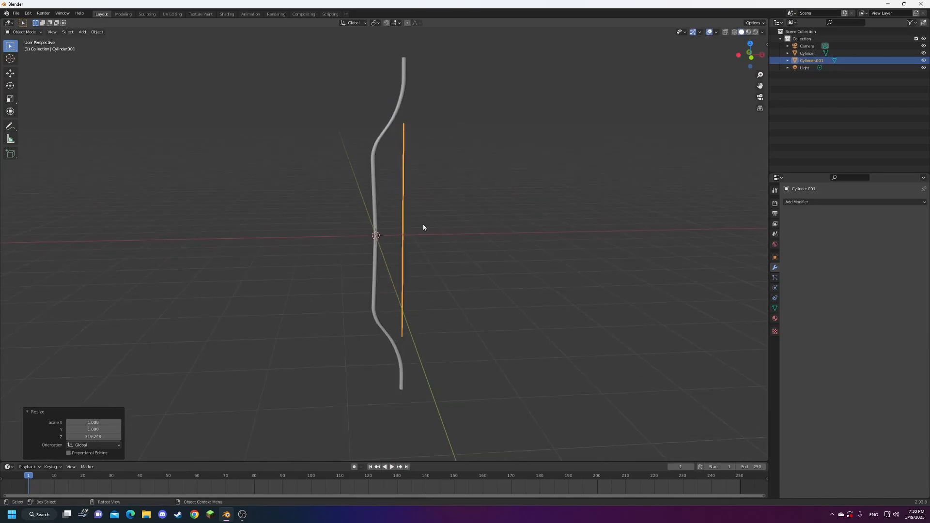
{"action": "key", "text": "s"}
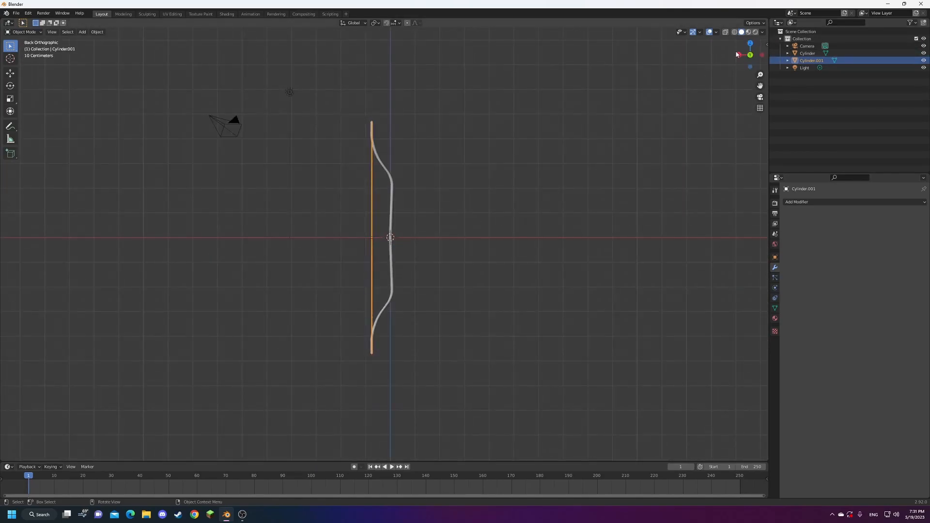
{"action": "key", "text": "KP_7"}
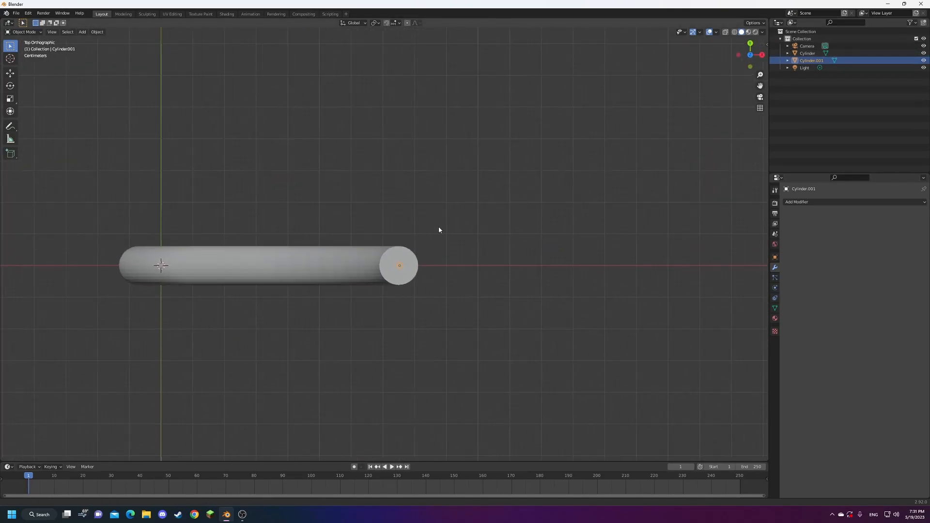